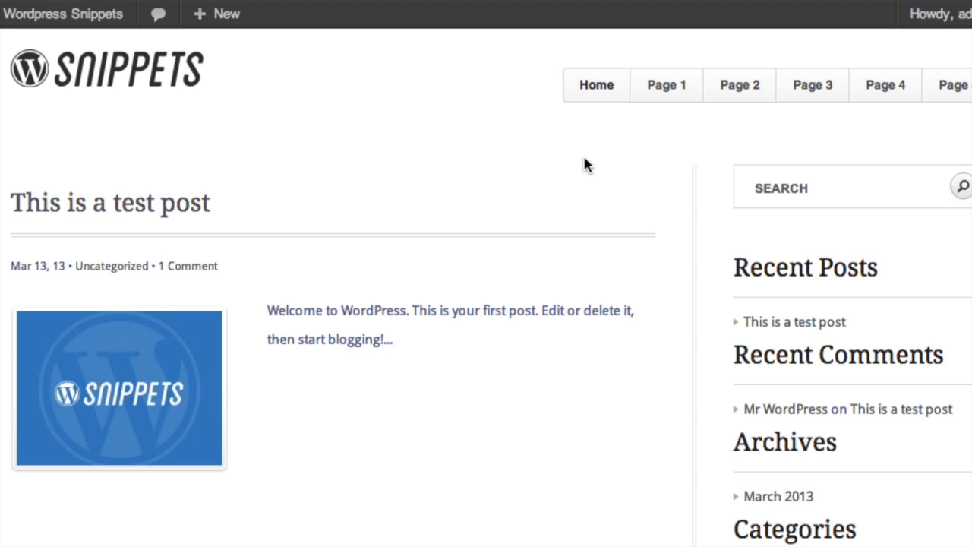
mouse_move(797, 29)
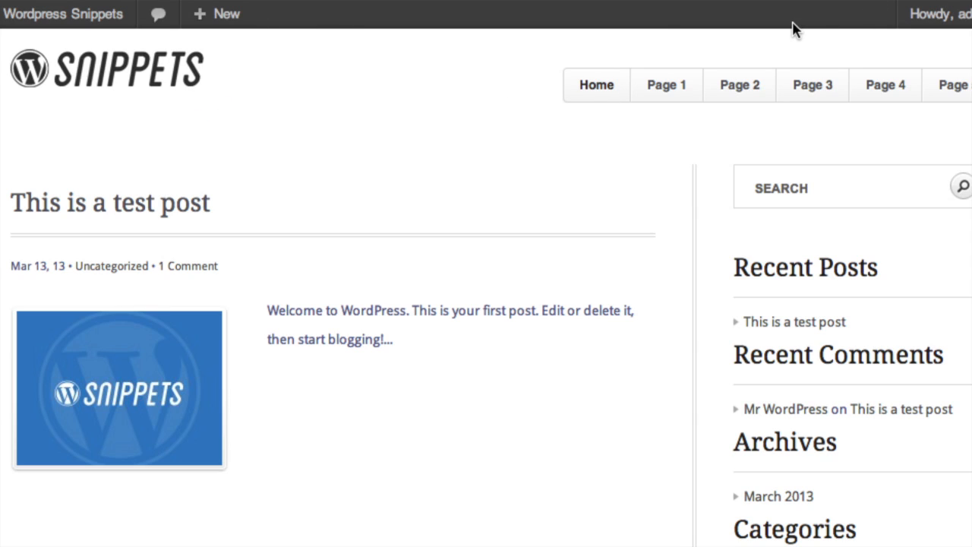
mouse_move(699, 28)
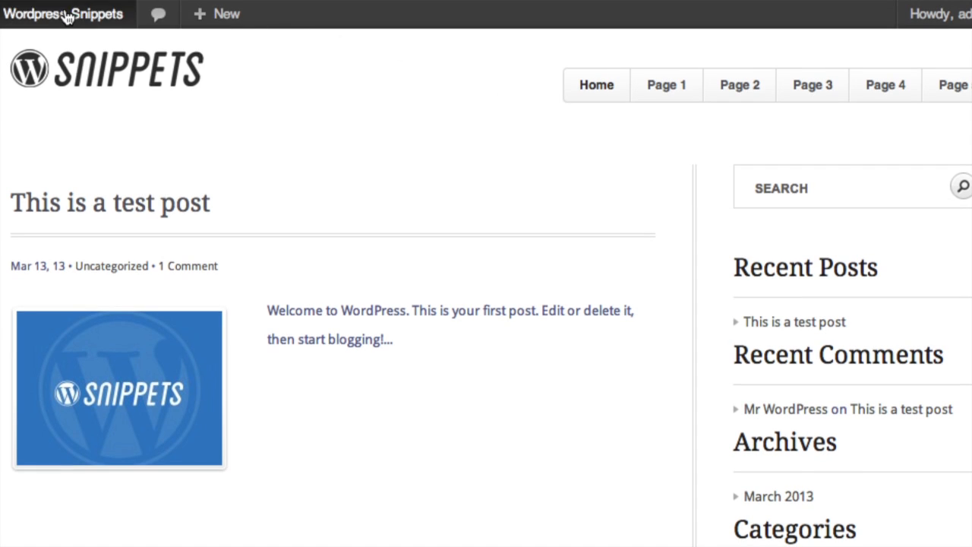
Go to your own profile settings under Users > Your Profile
left_click(64, 14)
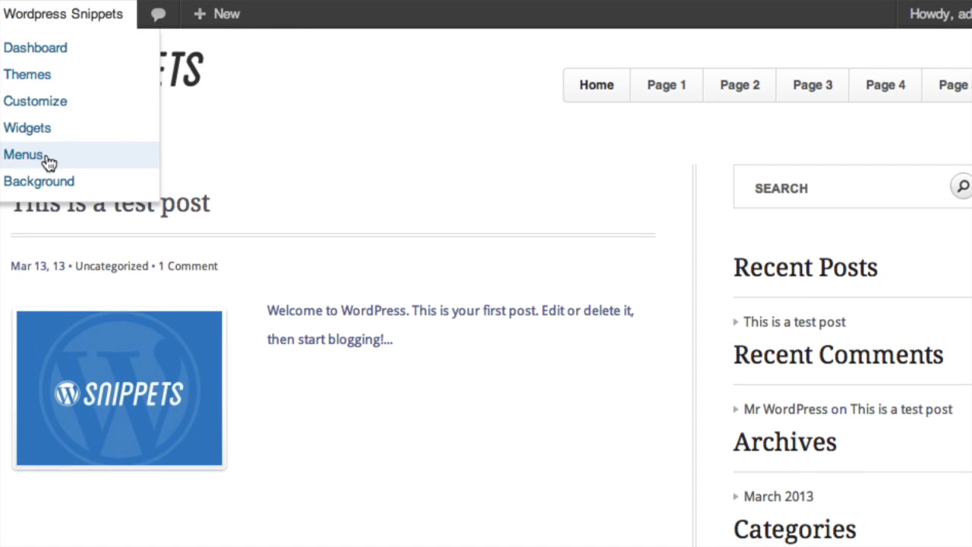
mouse_move(532, 140)
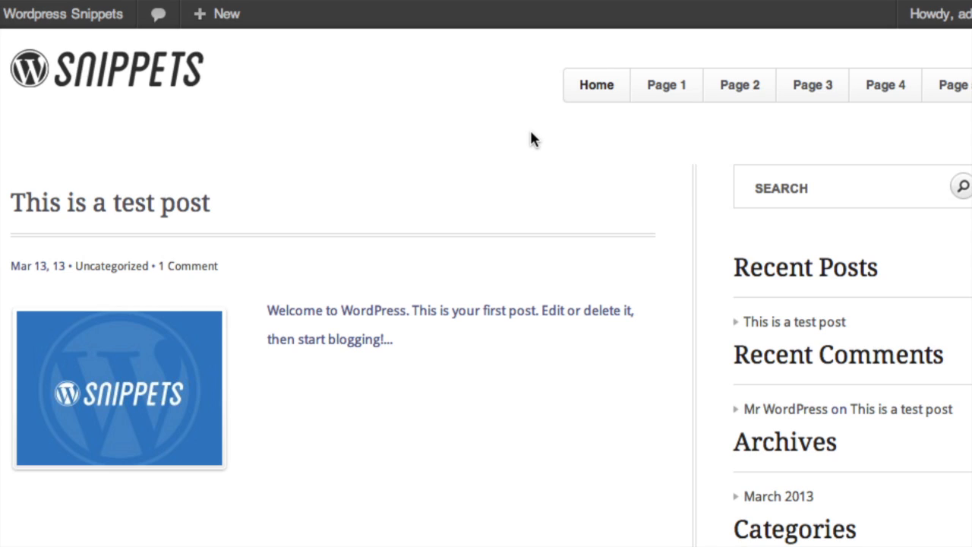
mouse_move(533, 131)
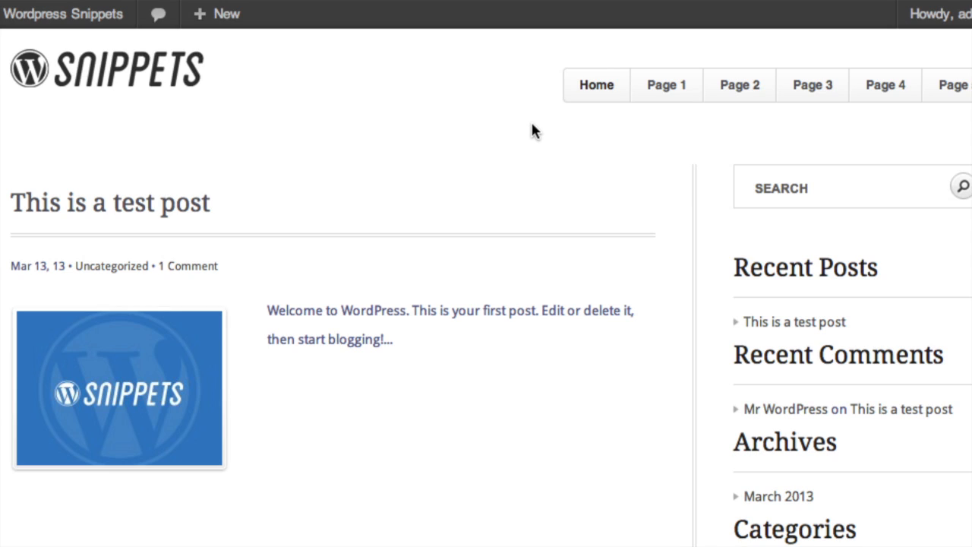
mouse_move(528, 122)
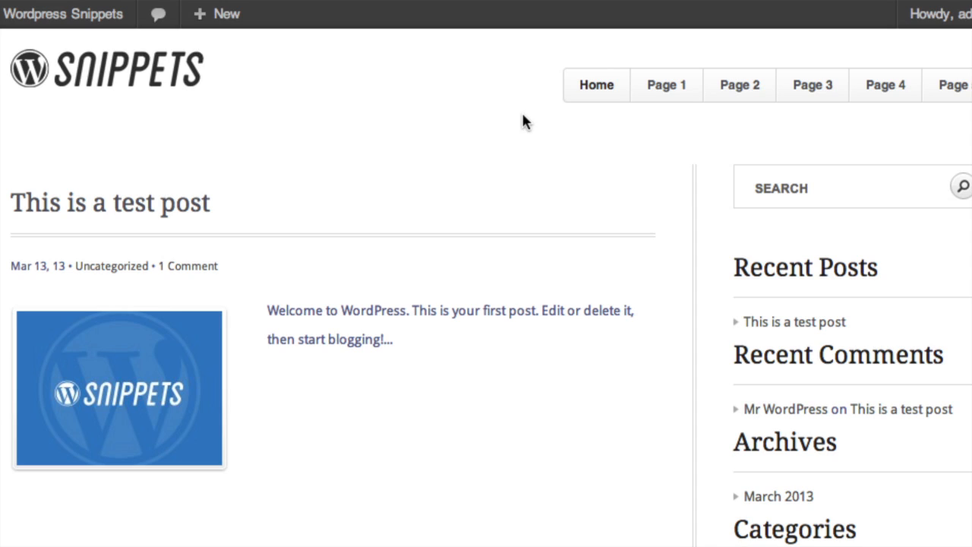
mouse_move(532, 94)
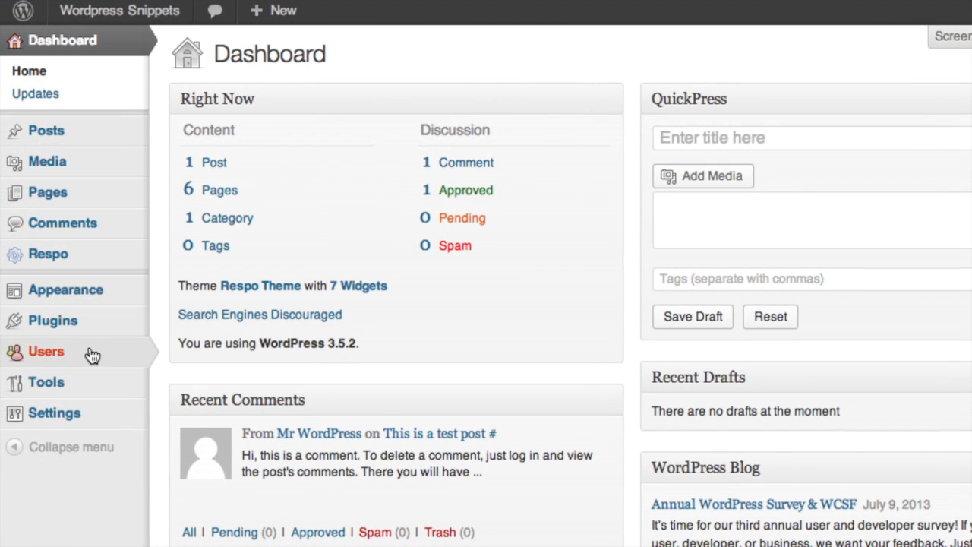
mouse_move(45, 351)
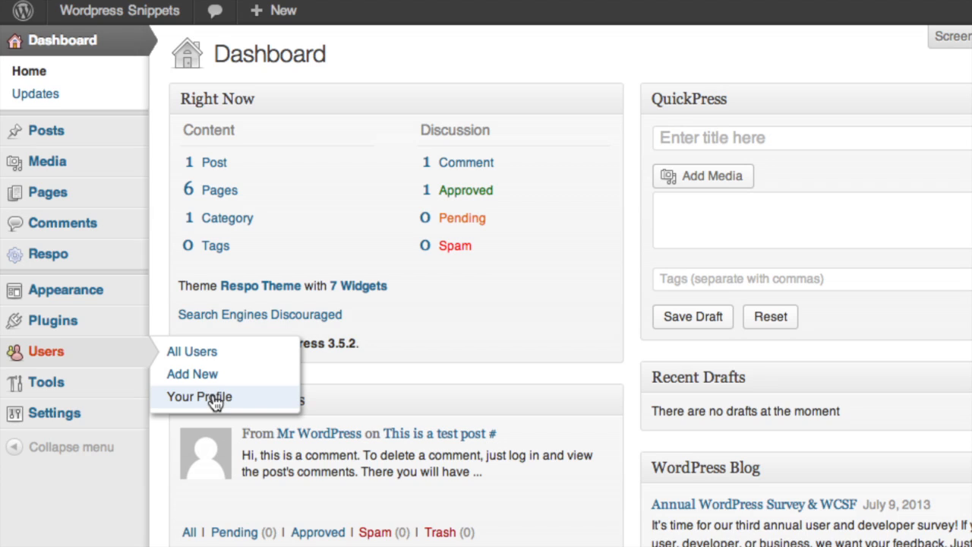
left_click(199, 397)
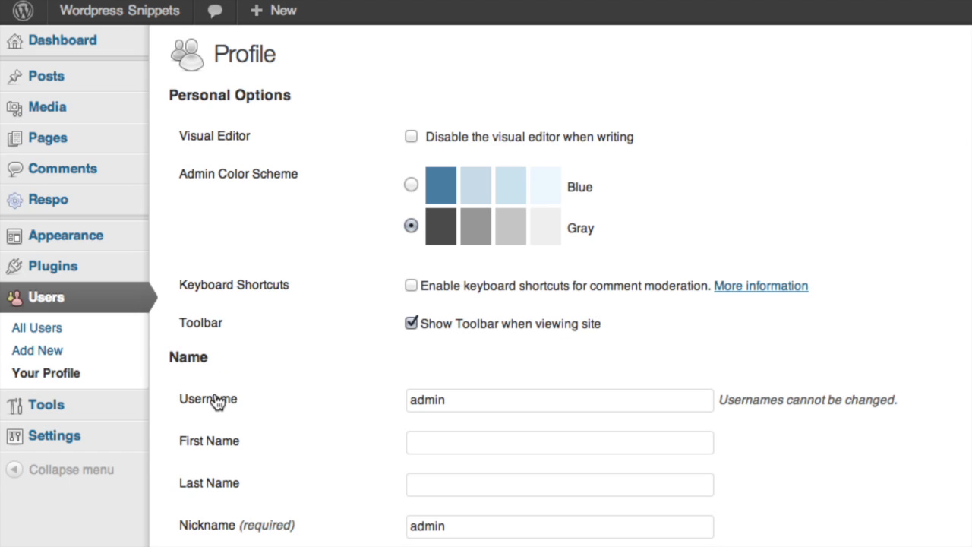
mouse_move(379, 348)
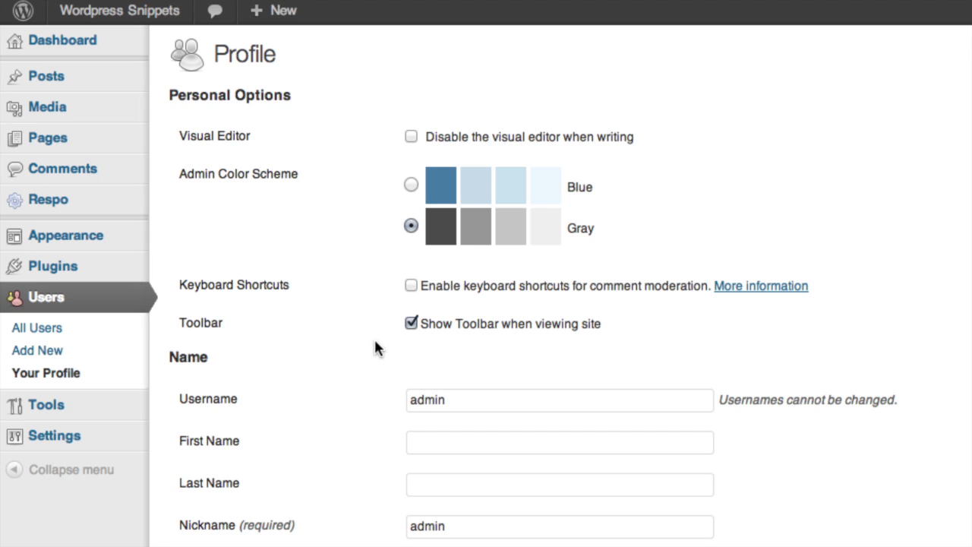
Uncheck 'Show Toolbar when viewing site' and save with Update Profile
left_click(411, 324)
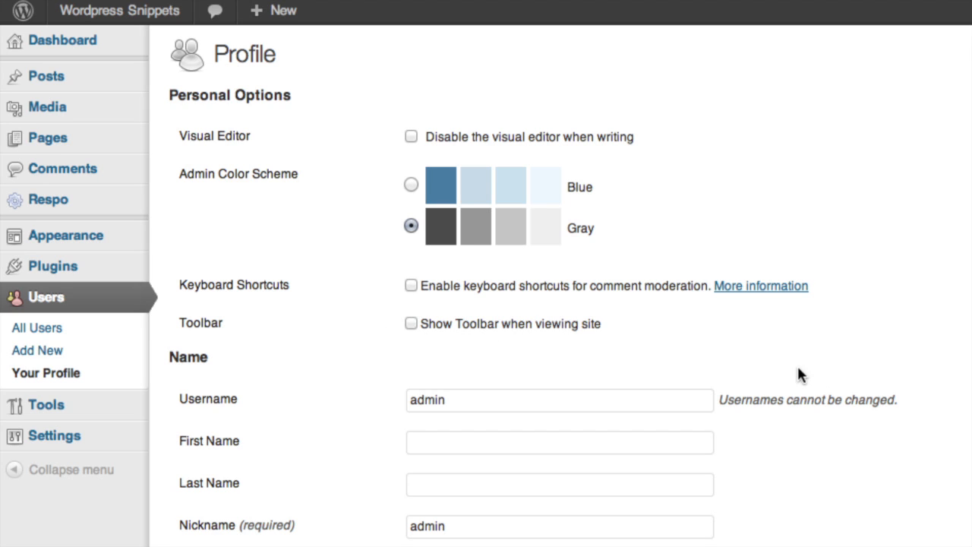
scroll("down", 3)
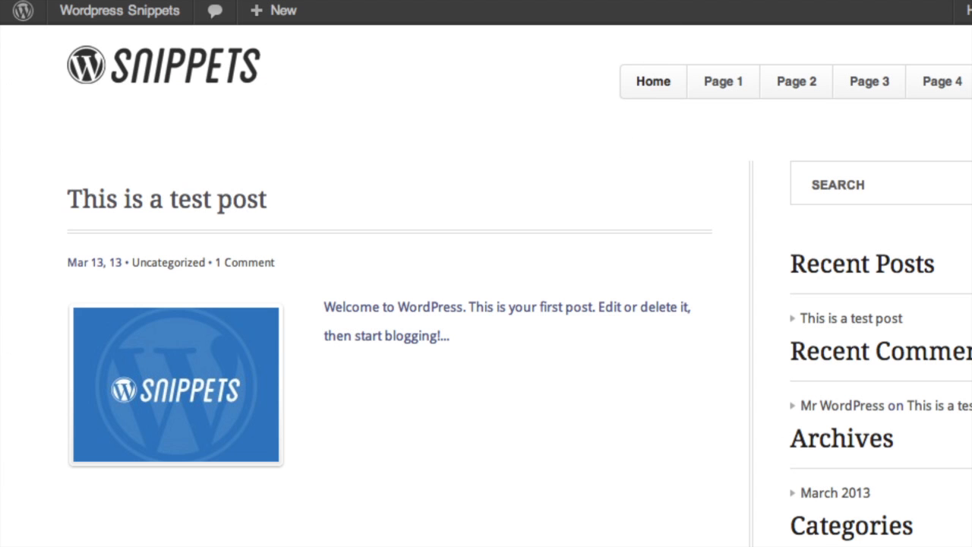
mouse_move(608, 225)
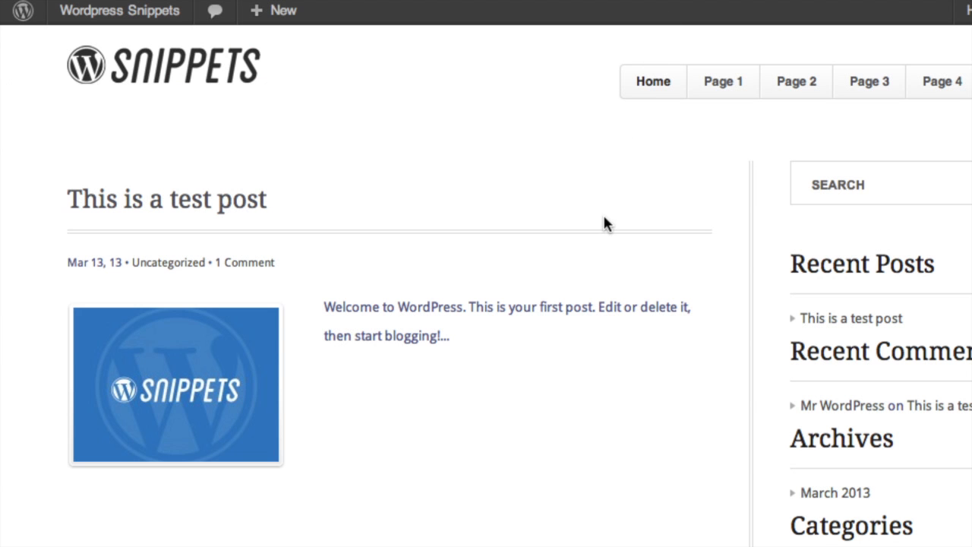
scroll("up", 3)
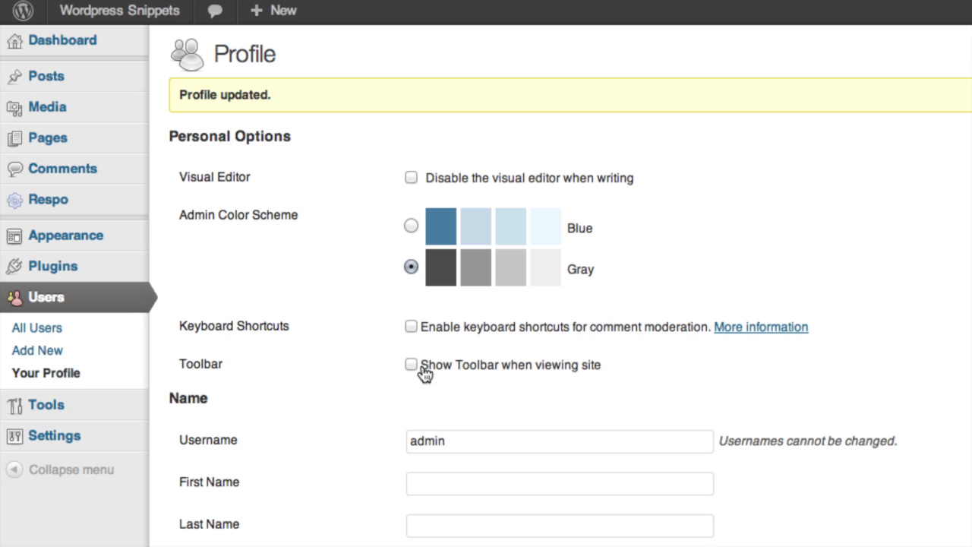
scroll("down", 3)
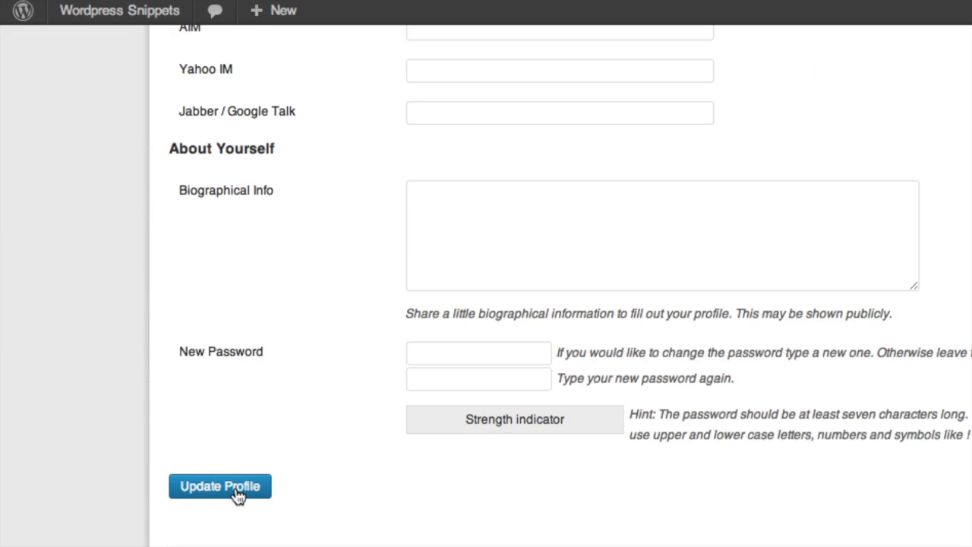
left_click(220, 486)
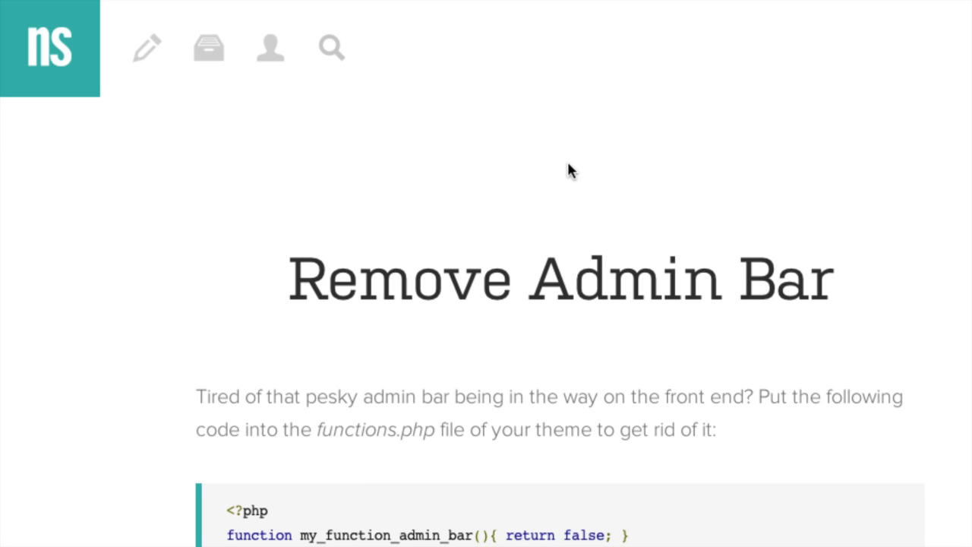
Scroll the Remove Admin Bar article down to its PHP code block
scroll("down", 3)
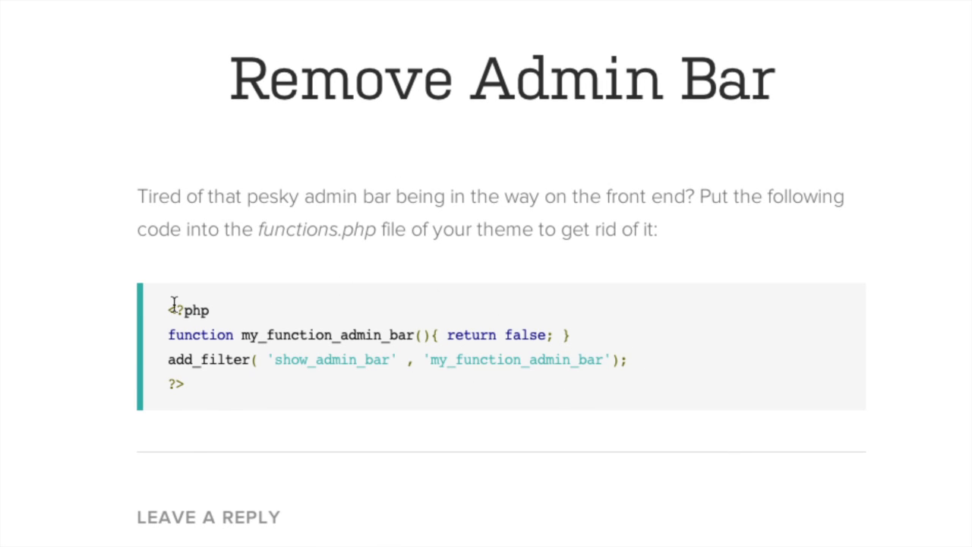
mouse_move(681, 12)
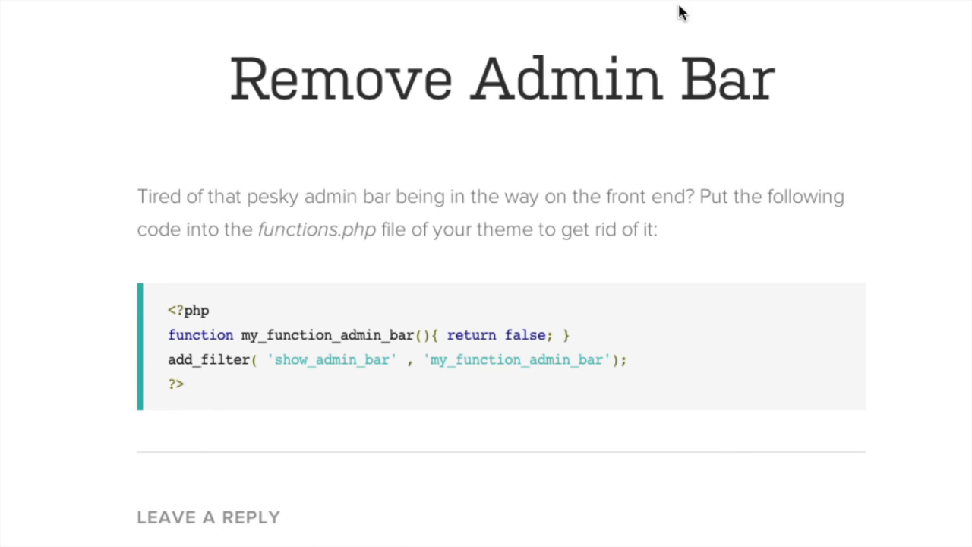
mouse_move(529, 249)
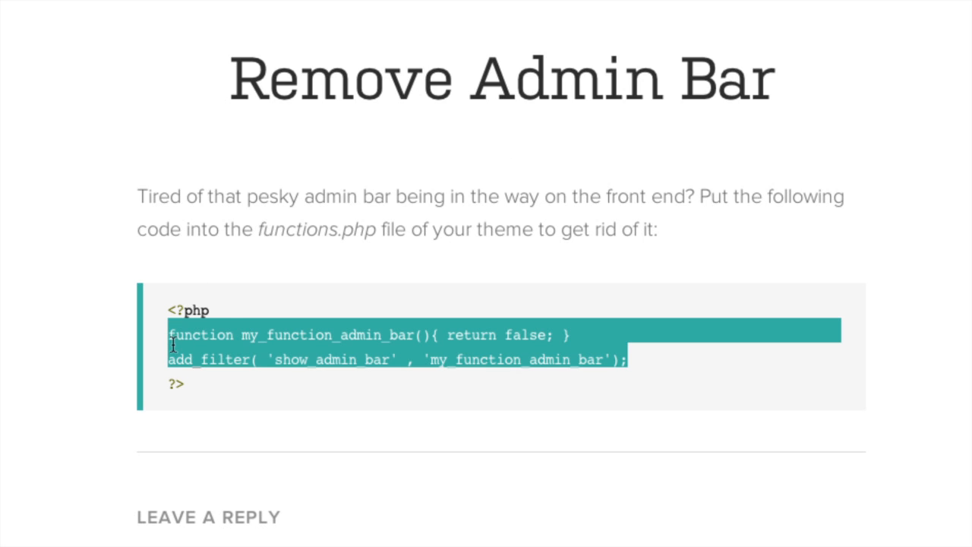
mouse_move(835, 53)
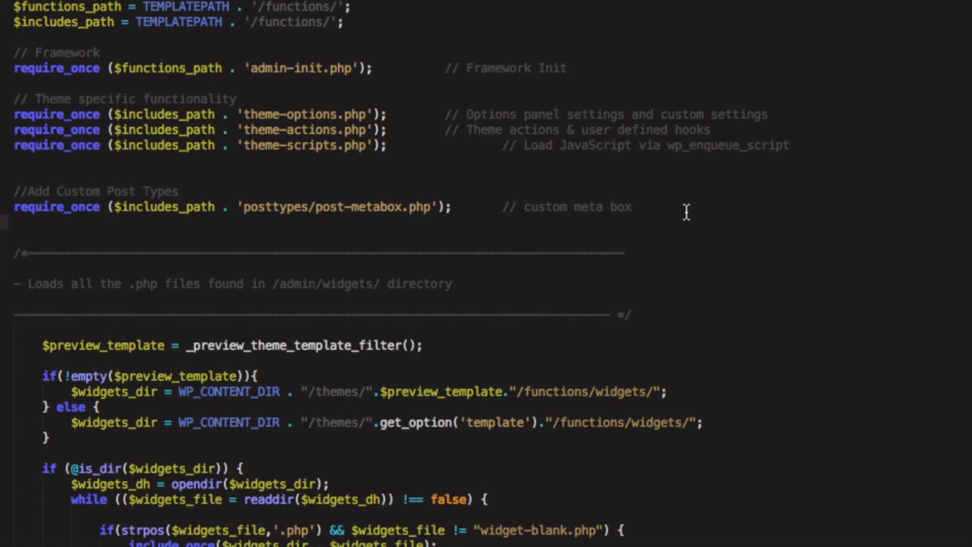
Add 'function my_function_admin_bar(){ return false; }' to functions.php under a '//Remove admin bar' comment
type("function my_function_admin_bar(){ return false; }")
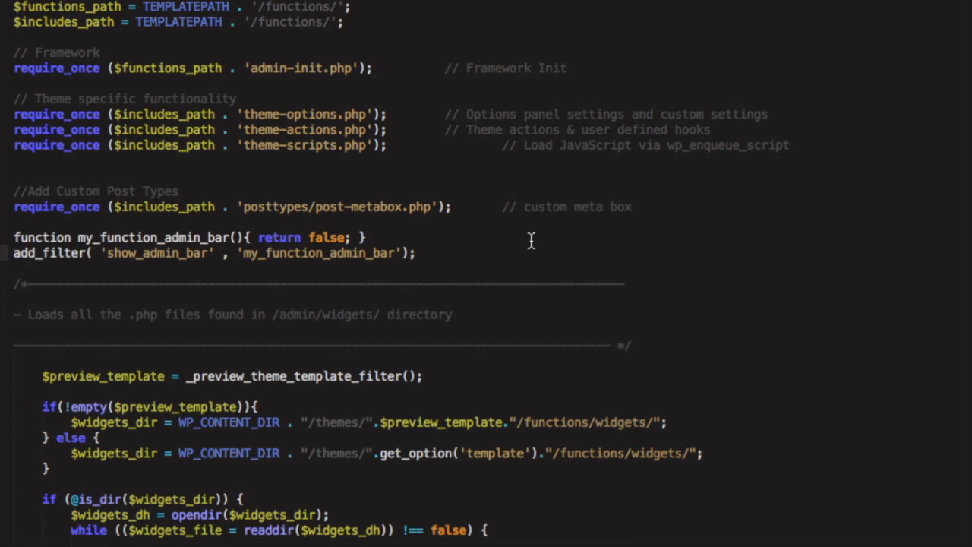
mouse_move(195, 189)
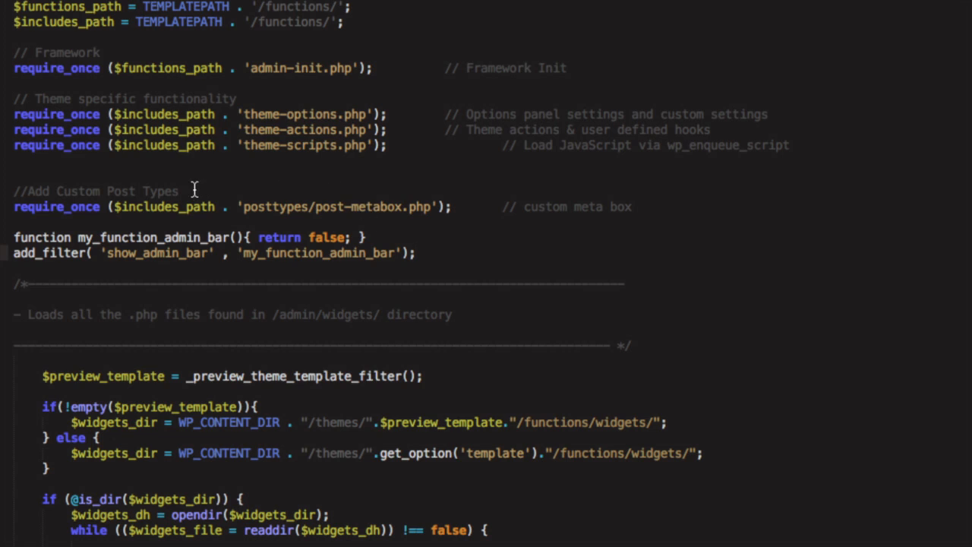
mouse_move(445, 226)
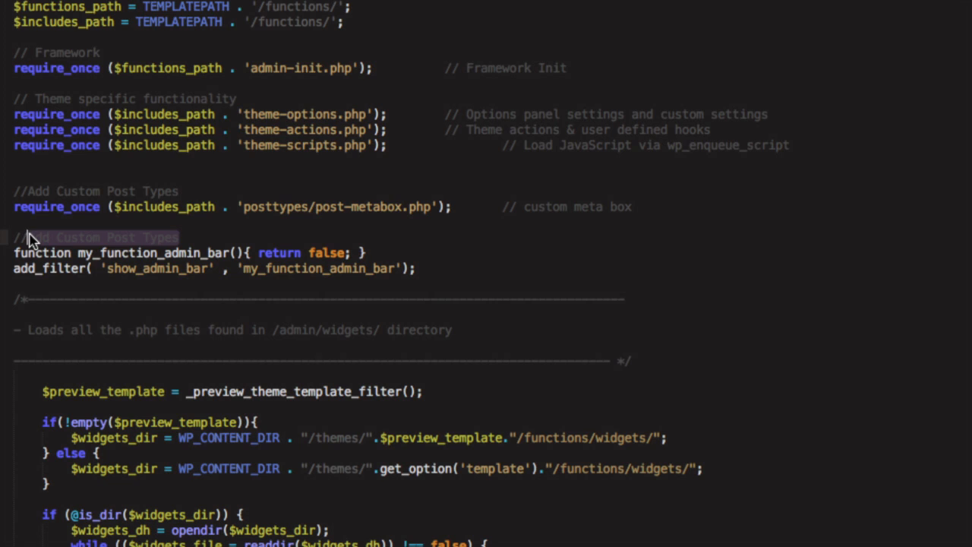
type("Remo")
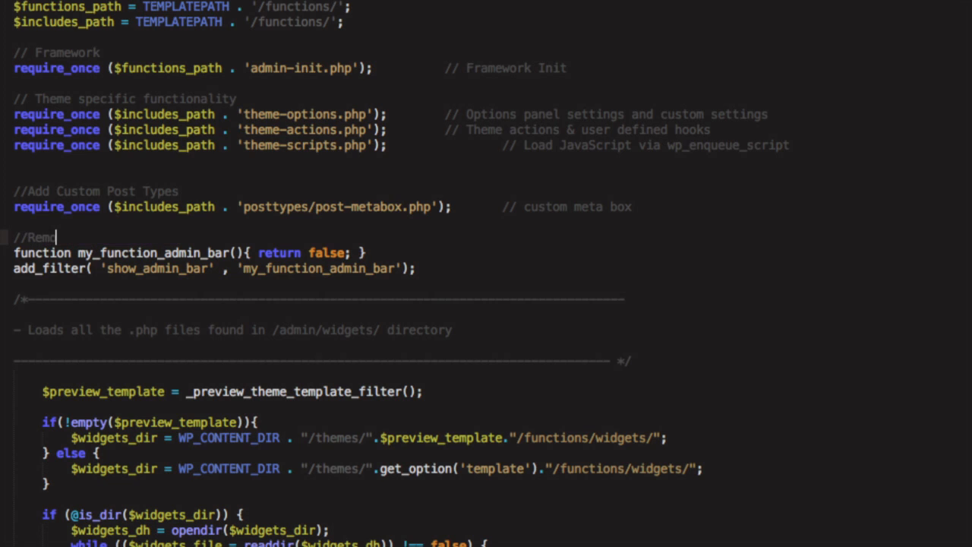
type("ve admin bar")
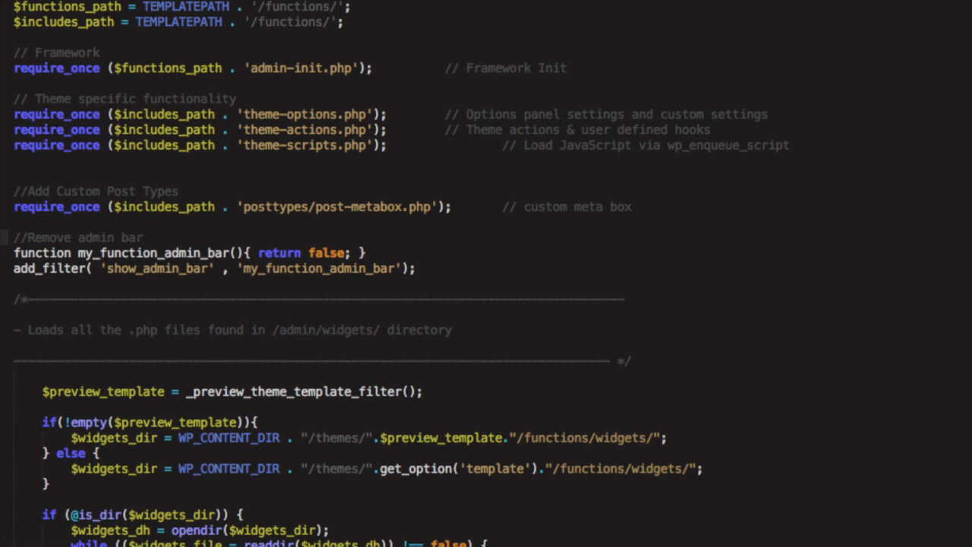